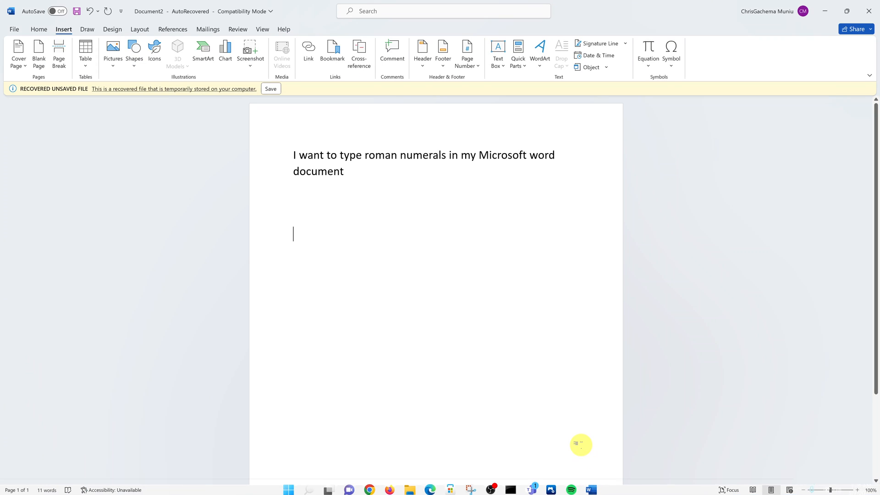
pyautogui.moveTo(566, 322)
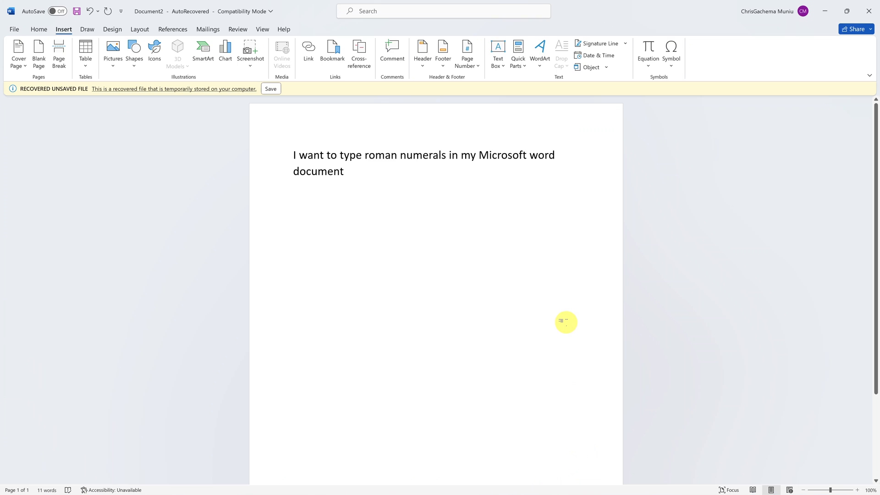
pyautogui.moveTo(549, 297)
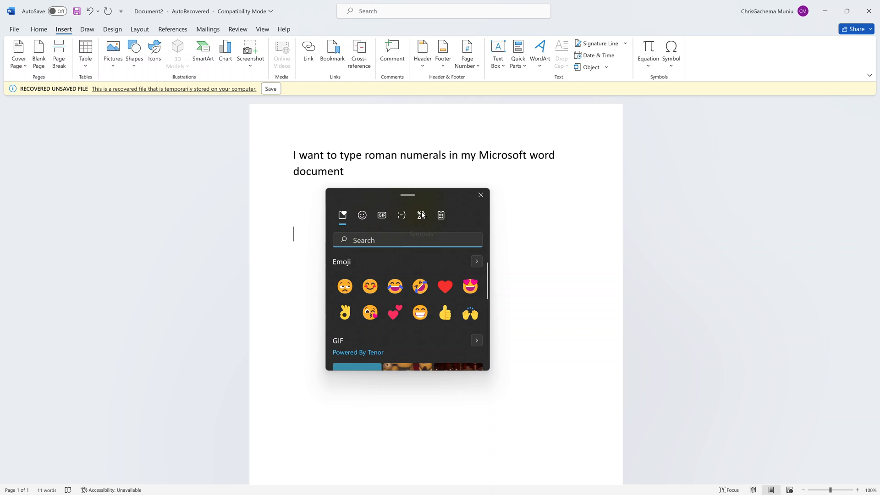
# Browse the emoji panel's Math symbols category down to the Roman numeral characters
pyautogui.click(421, 215)
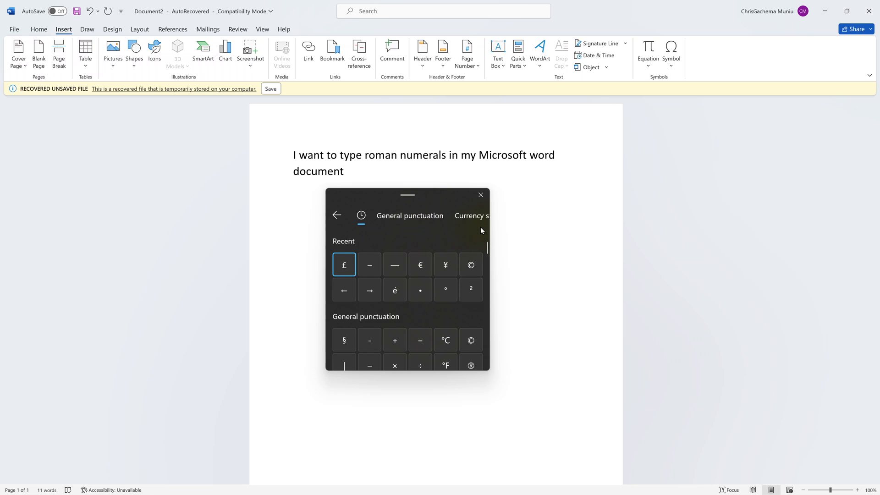
pyautogui.click(485, 215)
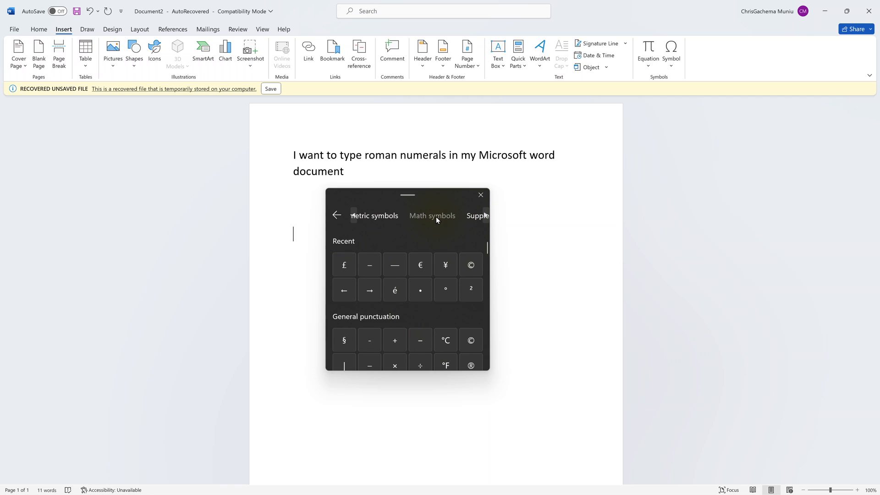
pyautogui.click(432, 215)
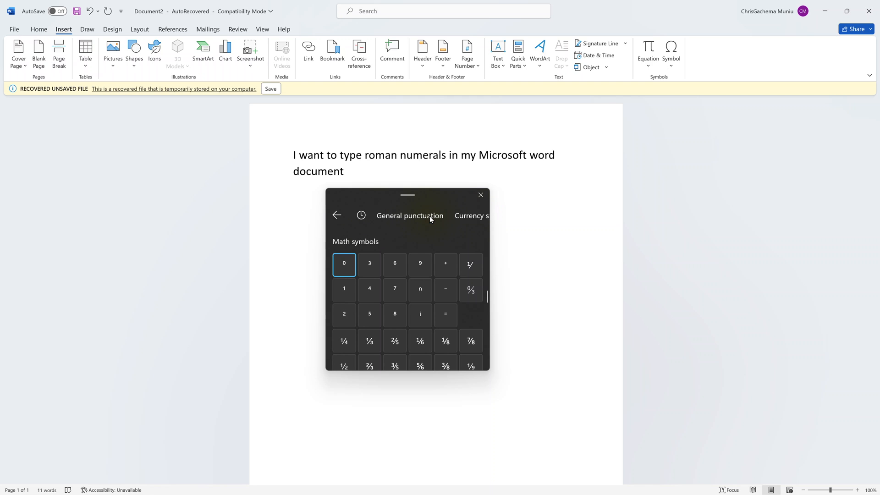
pyautogui.moveTo(395, 264)
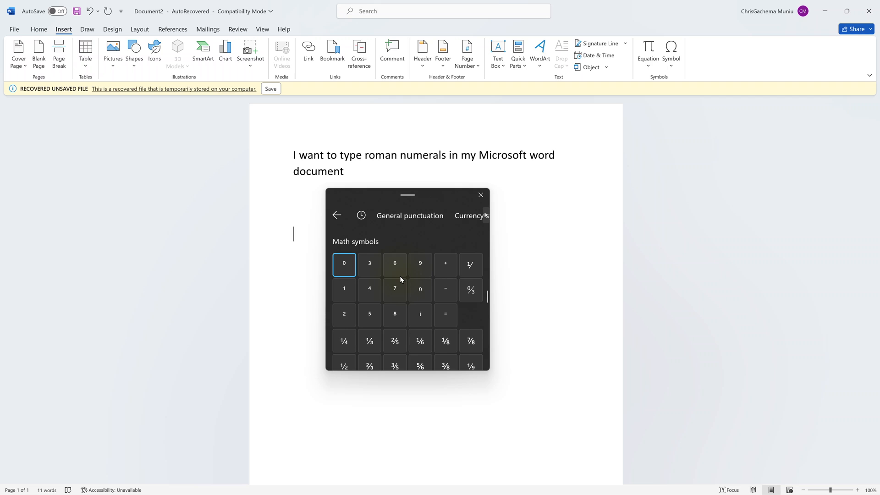
pyautogui.scroll(-3)
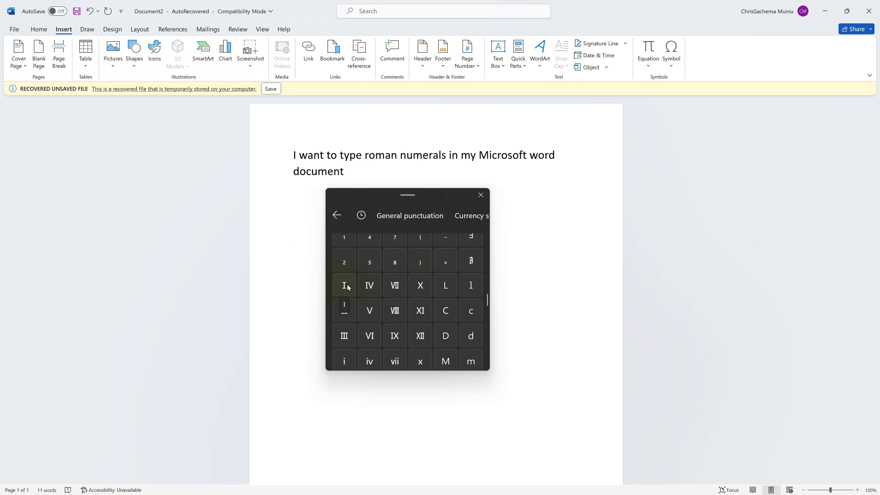
# Insert the Roman numerals Ⅰ through Ⅻ, move the emoji panel aside, and close it
pyautogui.click(345, 285)
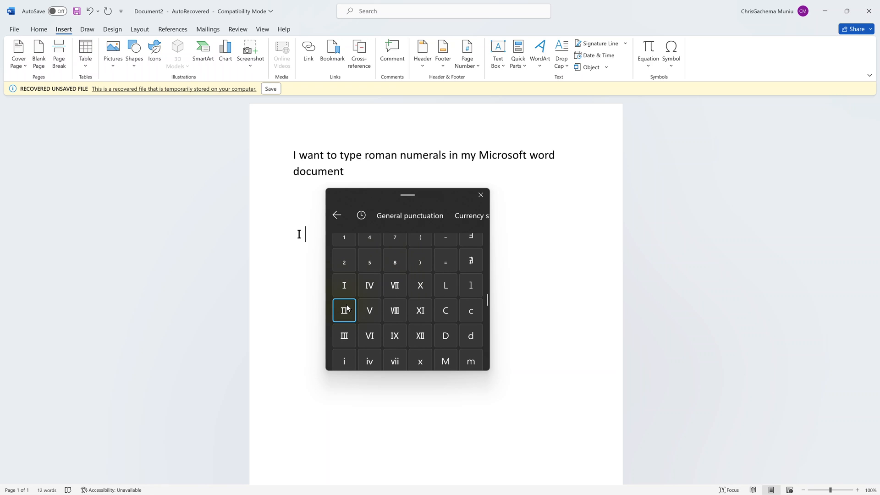
pyautogui.click(343, 310)
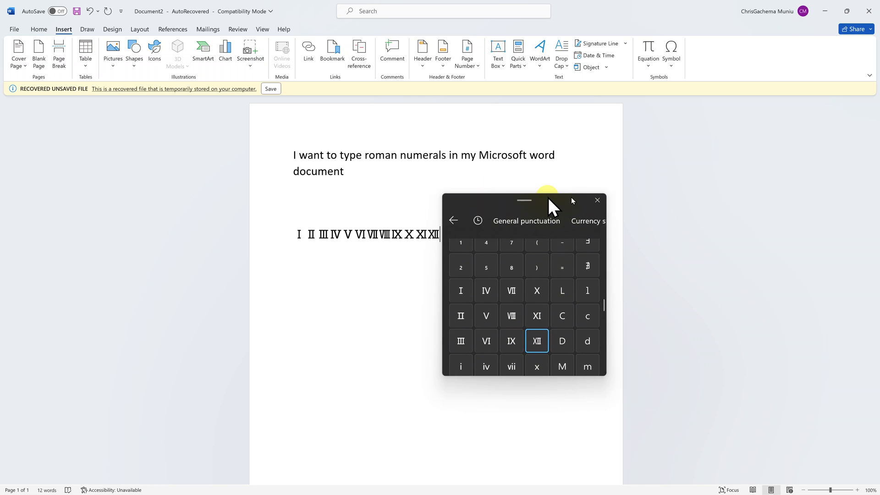
pyautogui.moveTo(524, 200); pyautogui.dragTo(604, 205)
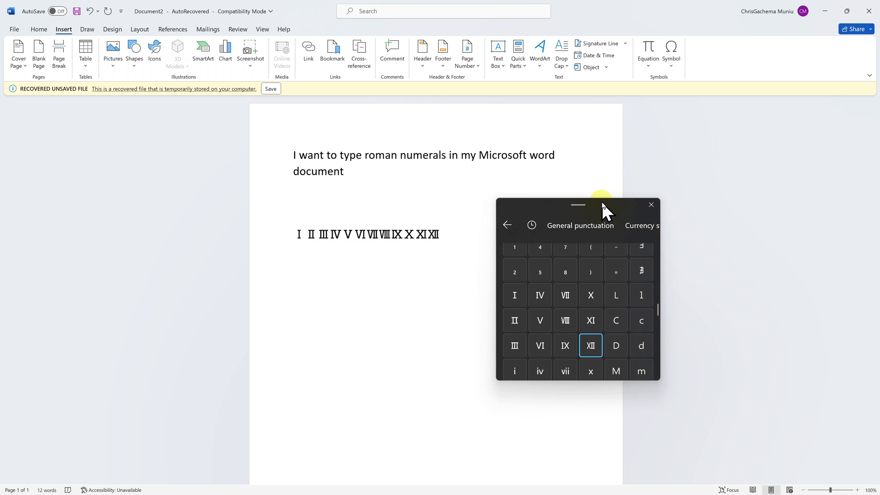
pyautogui.moveTo(602, 204); pyautogui.dragTo(424, 185)
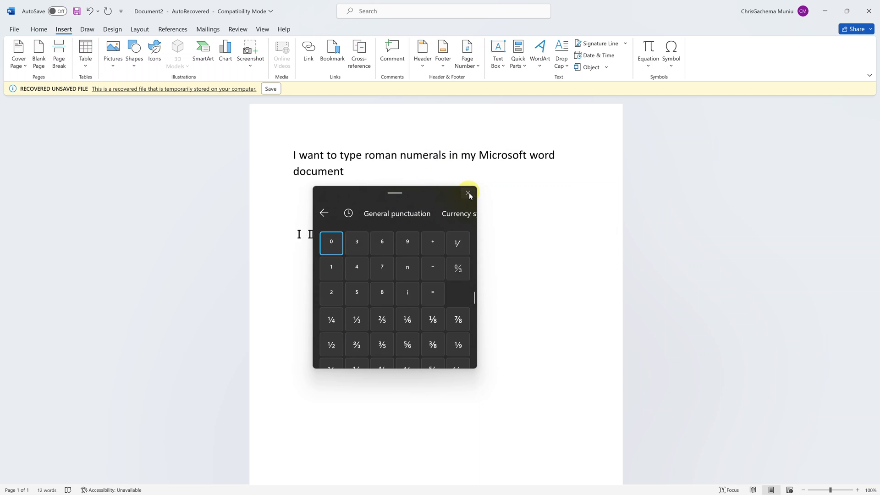
pyautogui.click(468, 194)
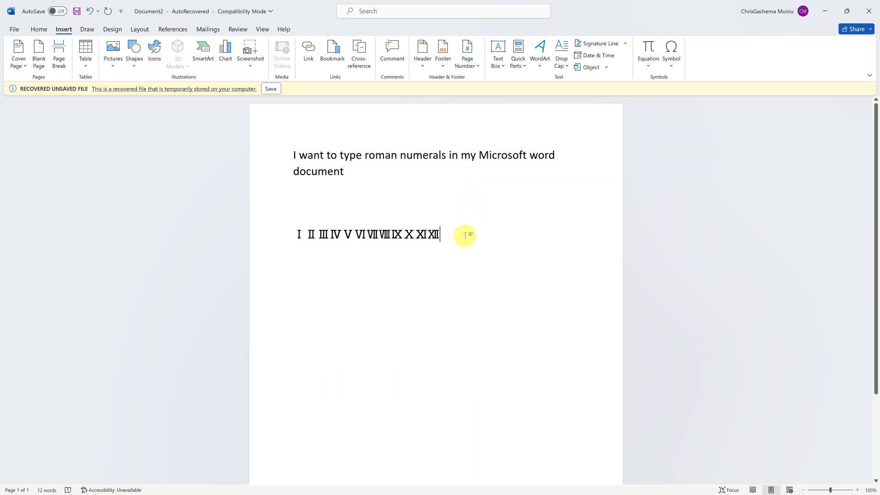
pyautogui.moveTo(113, 51)
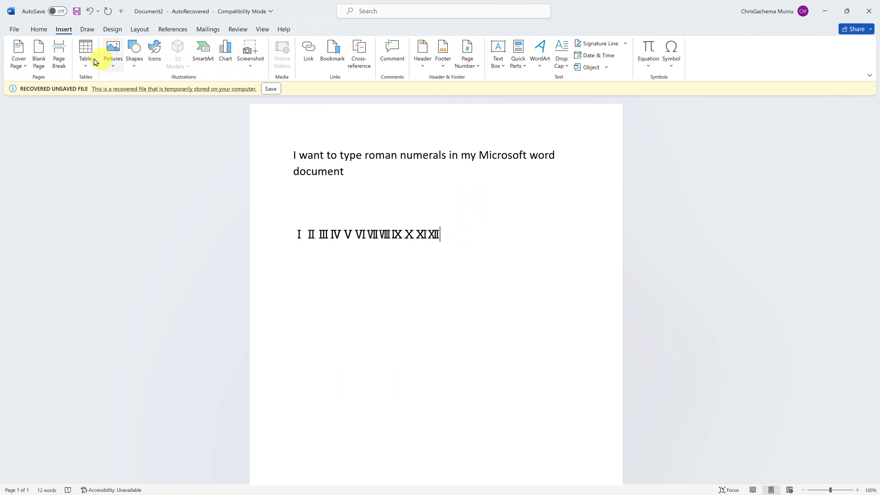
pyautogui.moveTo(516, 306)
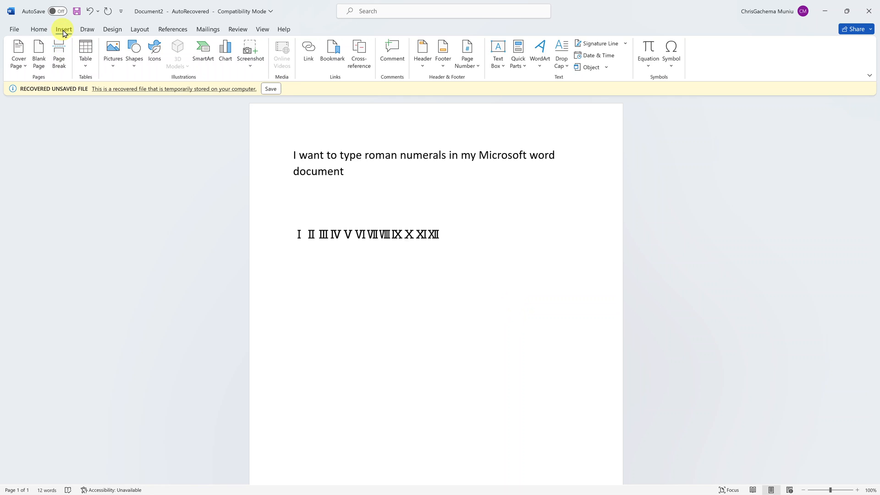
pyautogui.moveTo(669, 116)
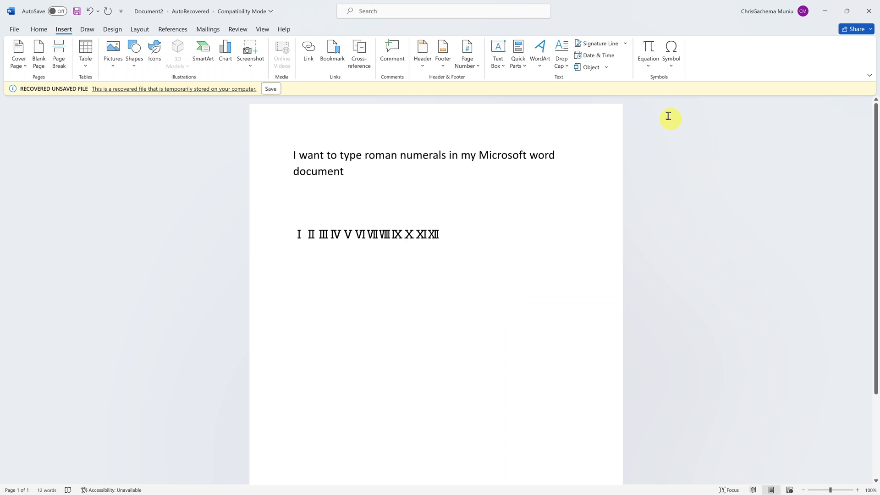
# Open the Symbol dialog via Insert > Symbol > More Symbols
pyautogui.click(671, 53)
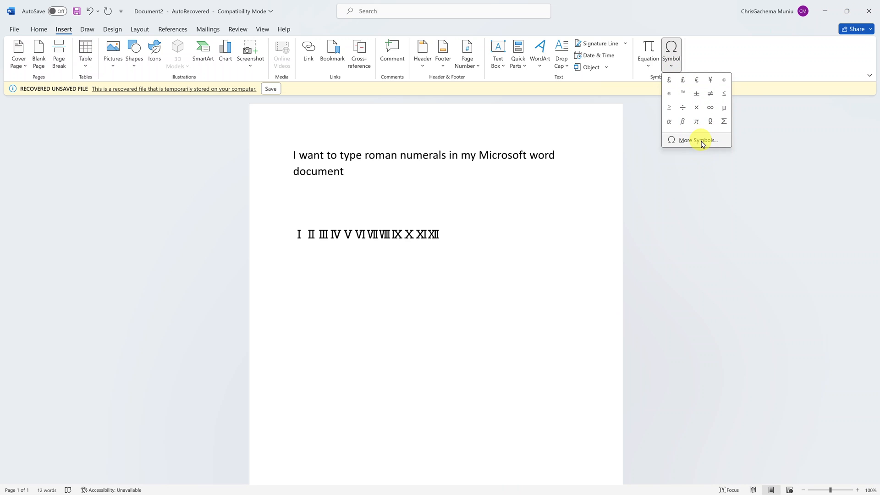
pyautogui.click(698, 140)
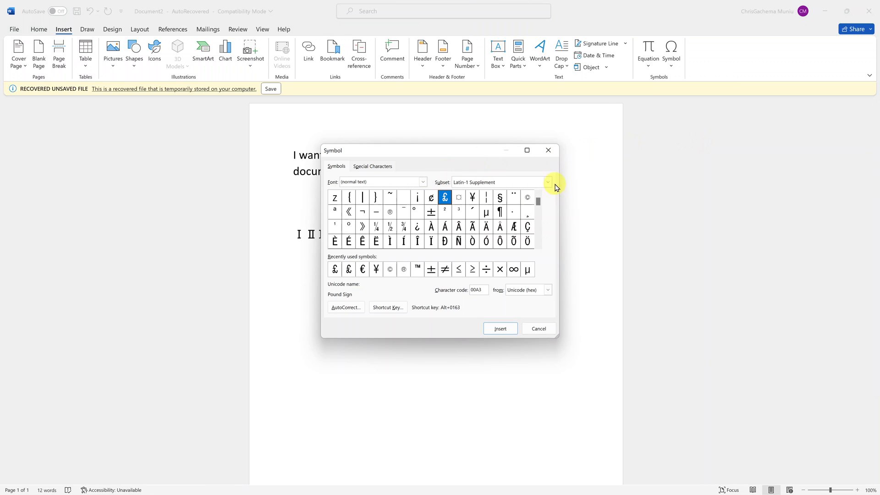
# Switch the Symbol dialog's subset to Number Forms
pyautogui.click(548, 182)
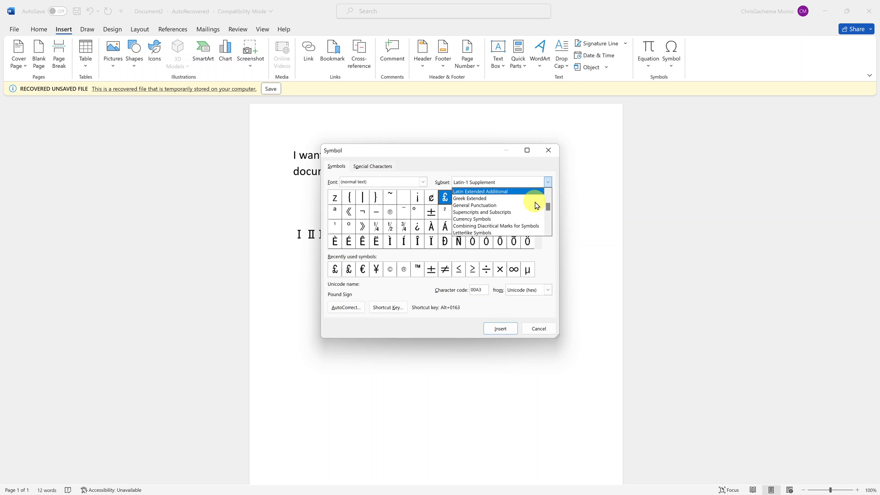
pyautogui.click(480, 191)
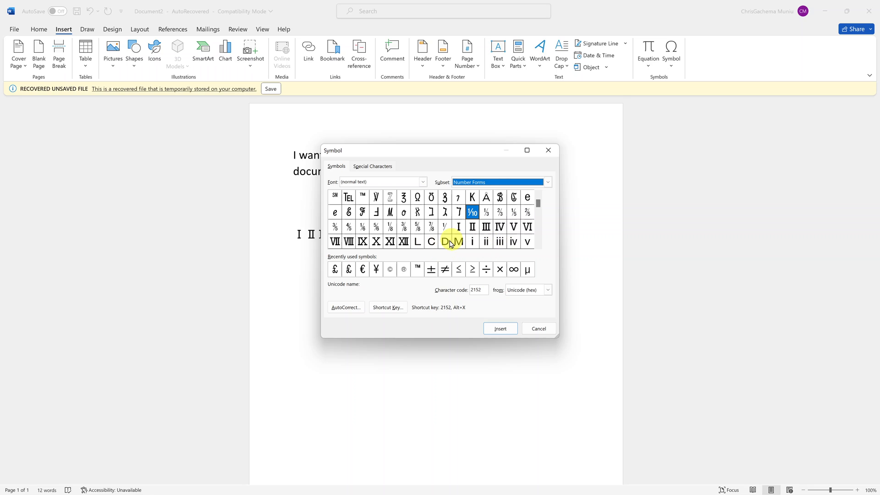
# Insert Ⅰ, Ⅱ and Ⅲ after Ⅻ from the Symbol dialog, repositioned below the line
pyautogui.click(458, 226)
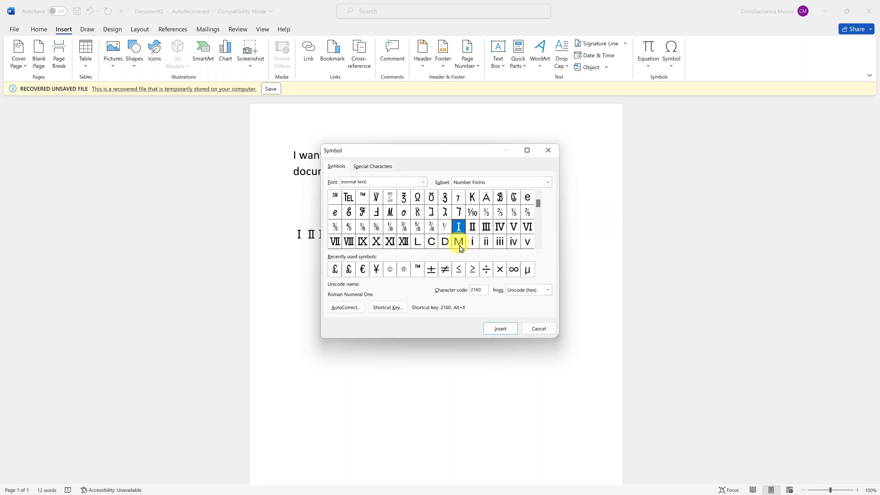
pyautogui.moveTo(454, 153)
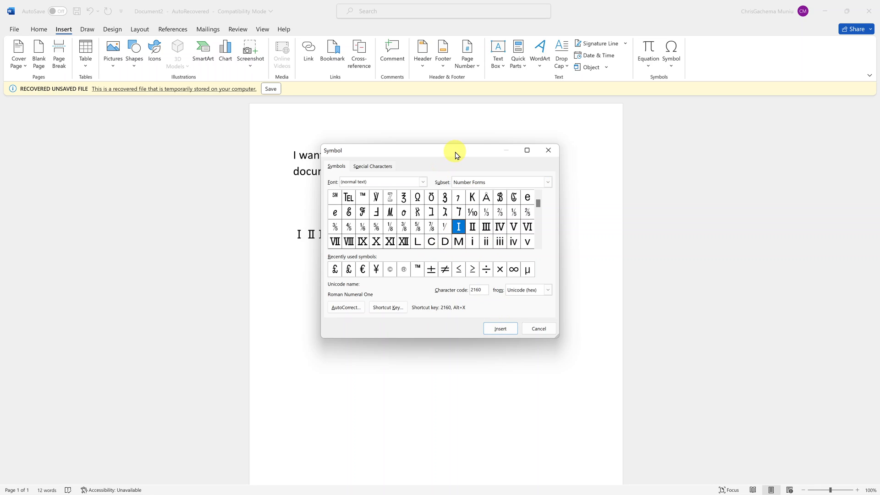
pyautogui.moveTo(455, 151); pyautogui.dragTo(458, 292)
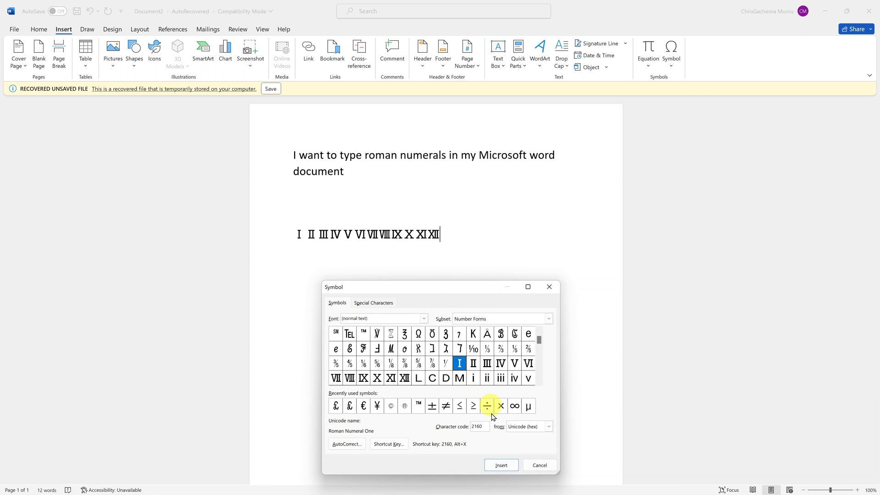
pyautogui.click(500, 465)
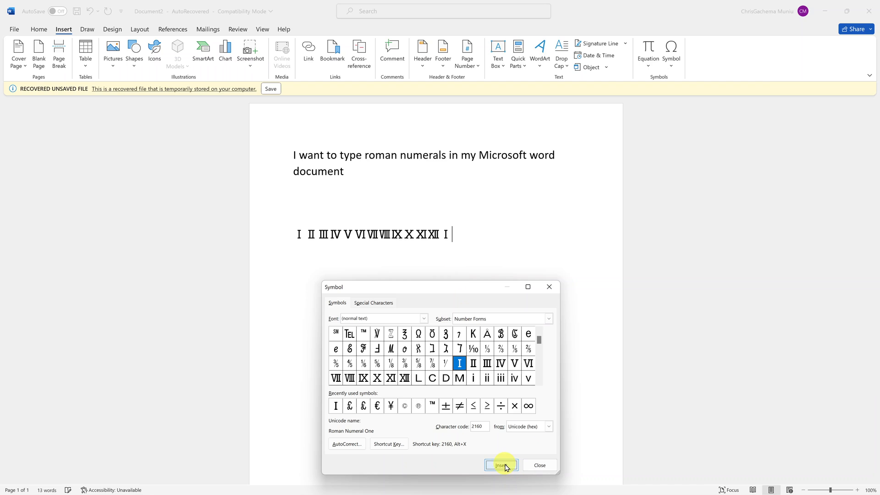
pyautogui.click(473, 363)
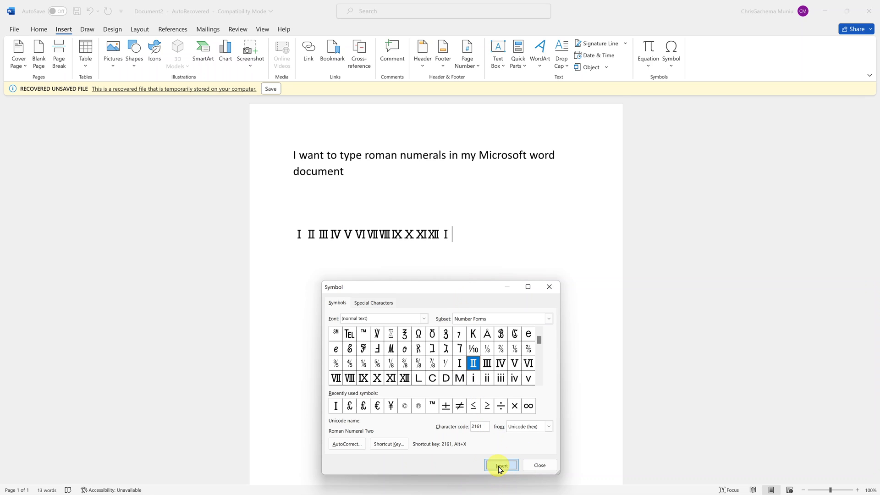
pyautogui.click(500, 464)
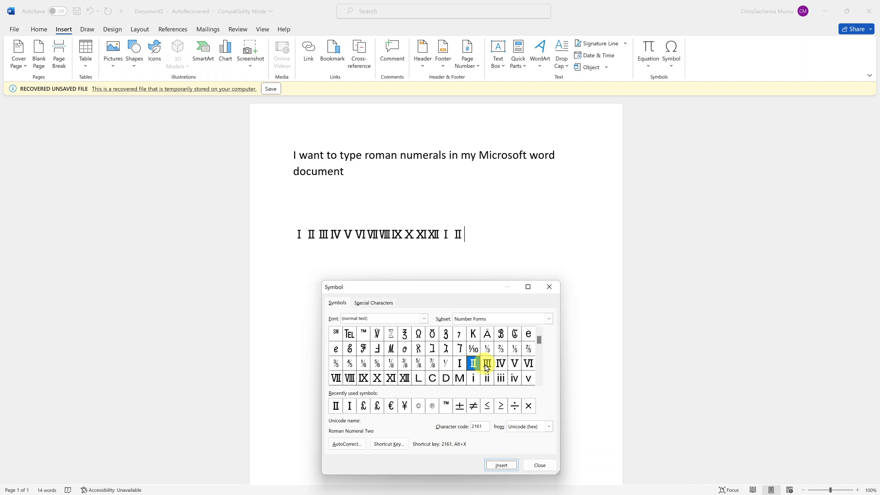
pyautogui.click(500, 465)
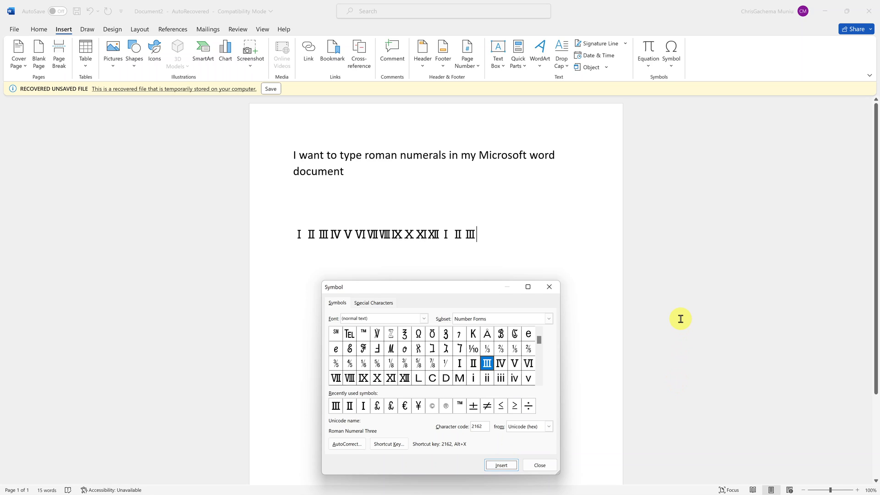
pyautogui.moveTo(773, 215)
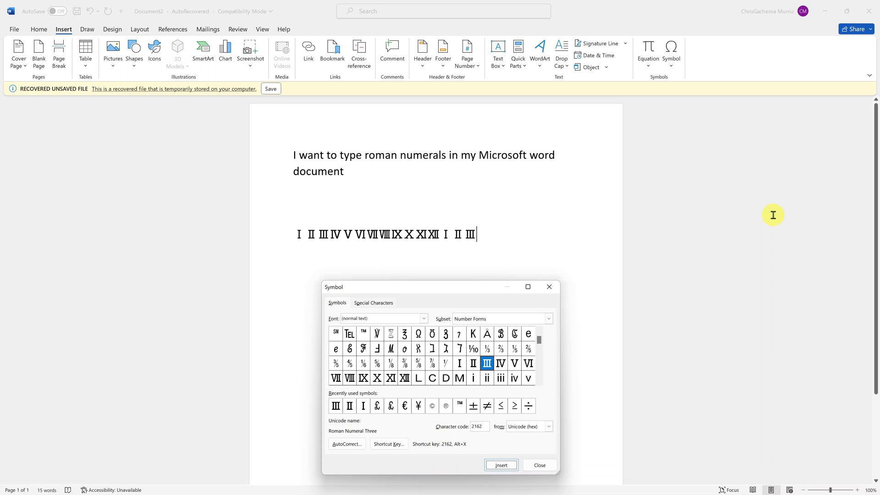
pyautogui.moveTo(773, 218)
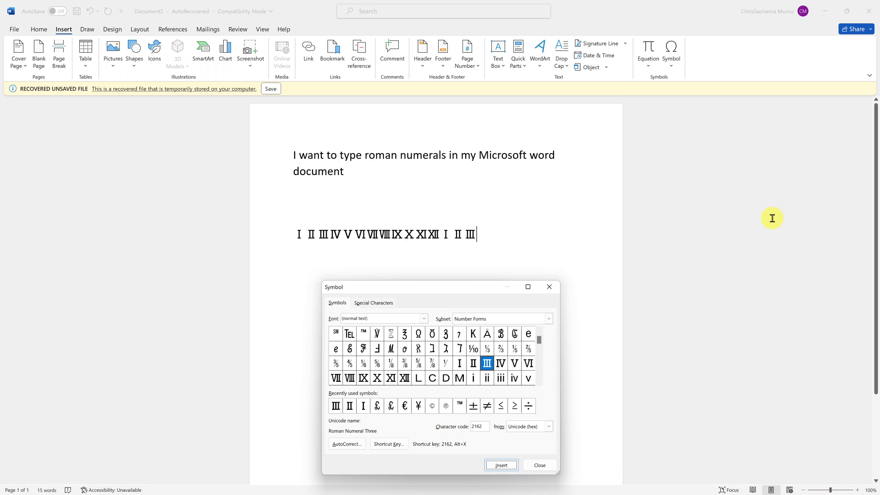